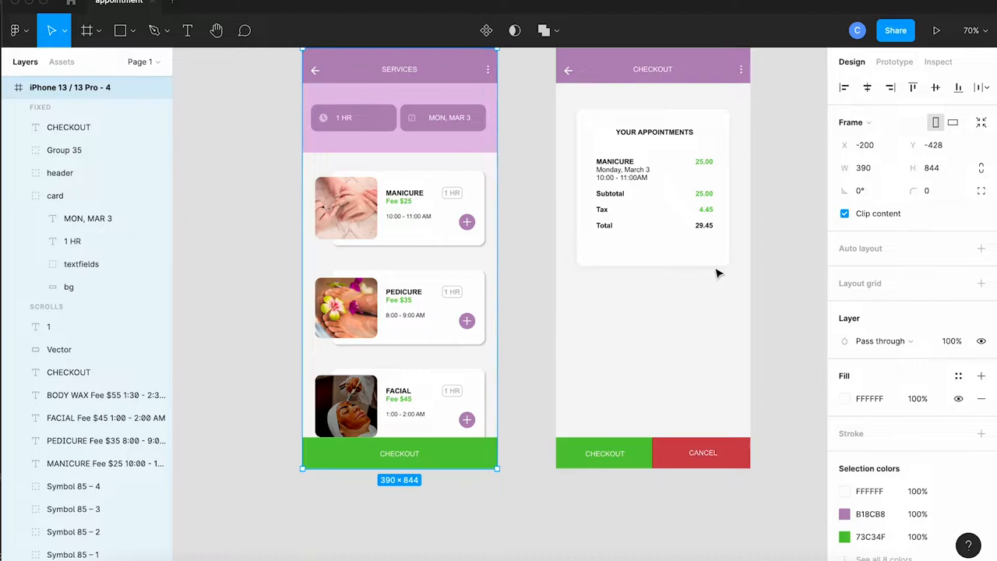
# Step: Turn off Clip content on the iPhone 13 Pro - 4 frame so the Body Wax card shows
pyautogui.click(844, 213)
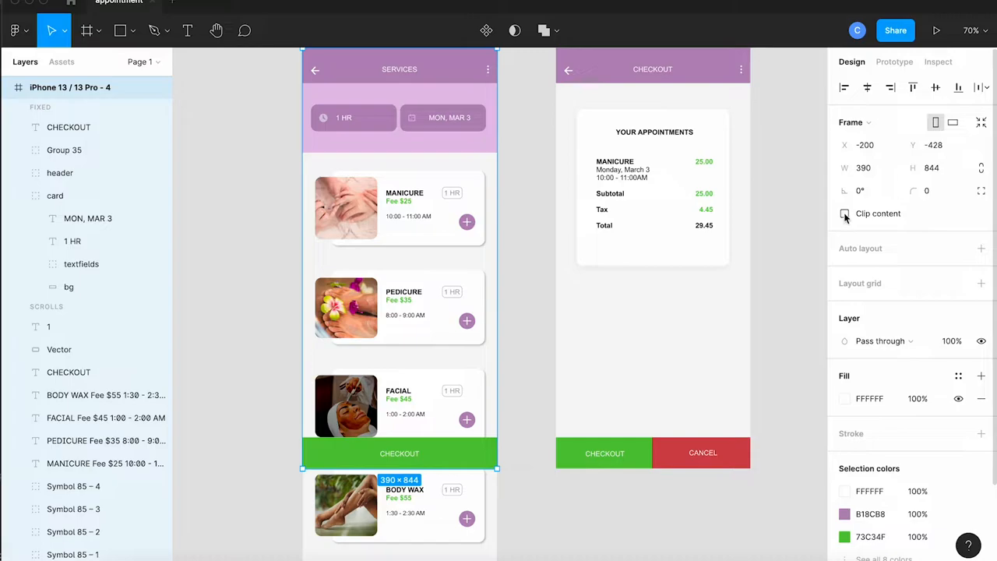
pyautogui.click(844, 213)
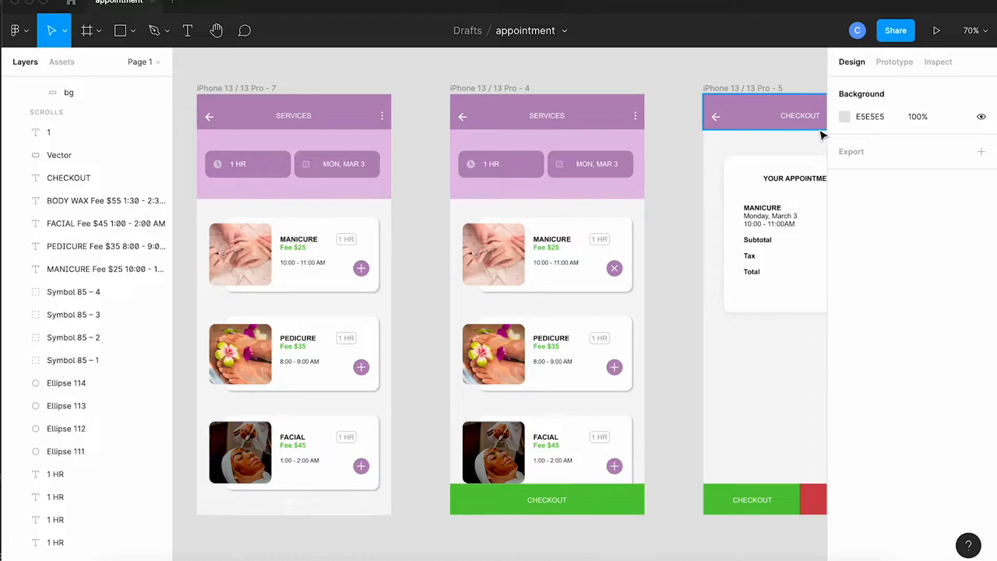
# Step: Link the Manicure plus button to the iPhone 13 Pro - 4 screen in prototype mode
pyautogui.click(894, 62)
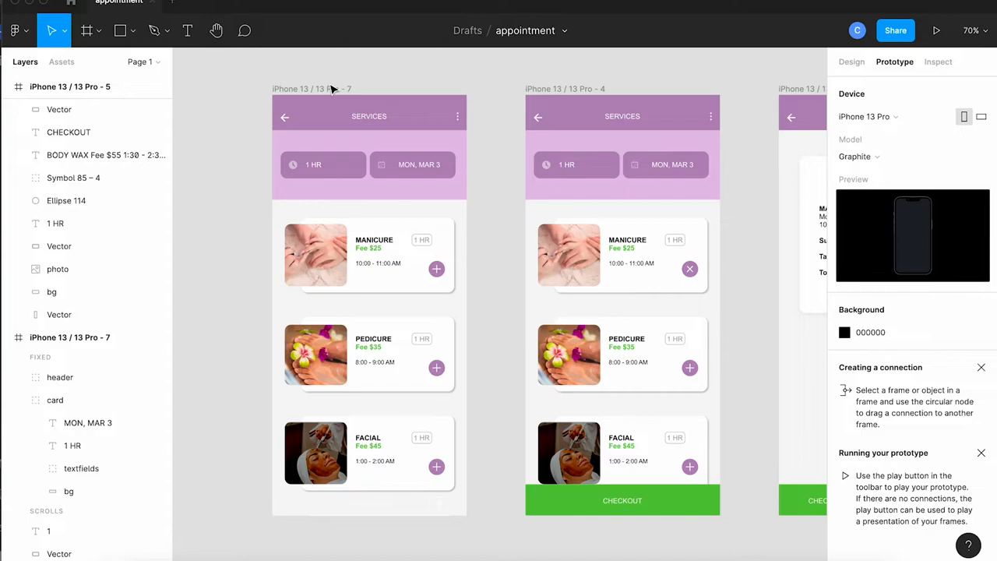
pyautogui.click(312, 88)
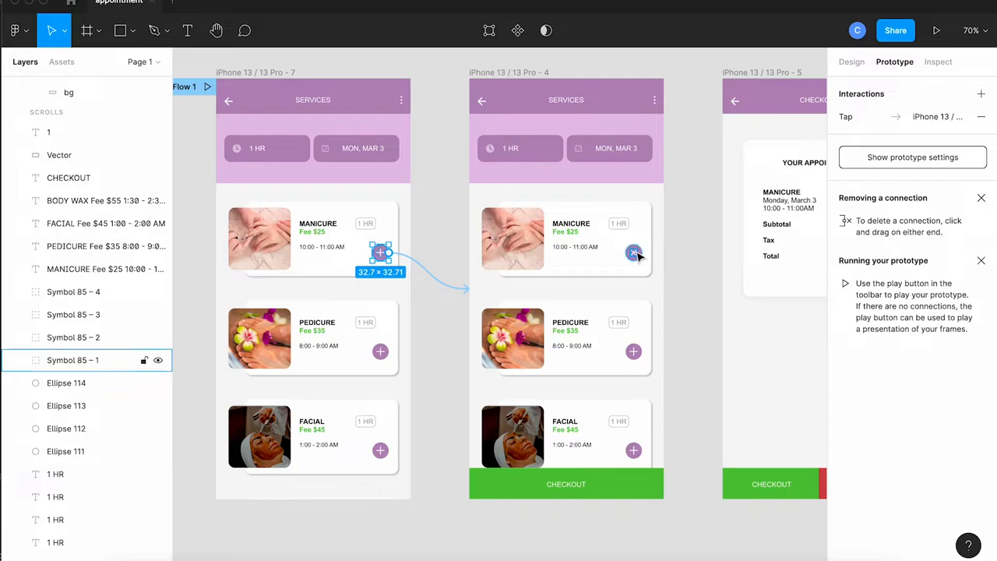
pyautogui.click(634, 252)
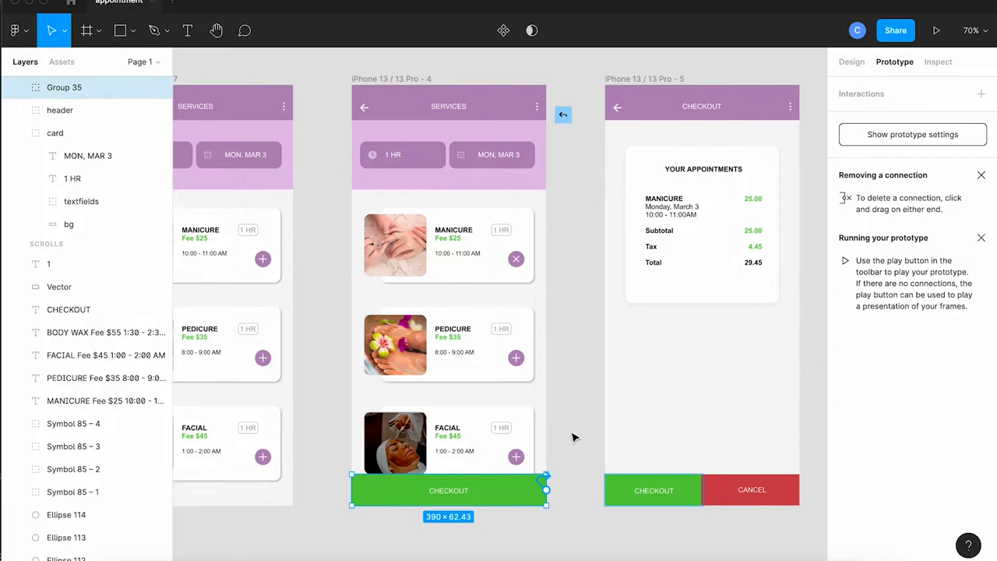
pyautogui.moveTo(546, 490); pyautogui.dragTo(600, 293)
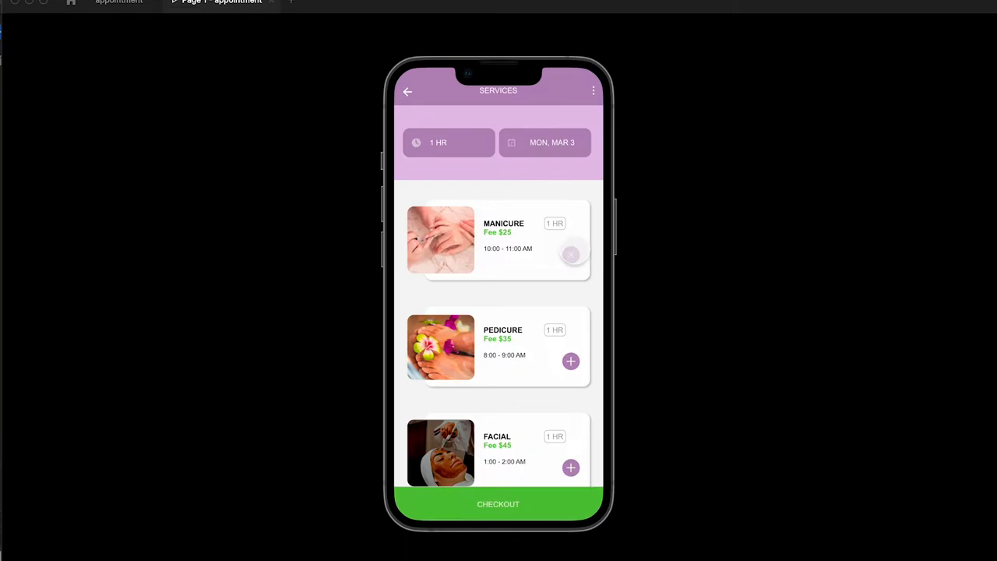
# Step: In the running prototype, toggle Manicure, cancel checkout, and go back from Services
pyautogui.click(571, 254)
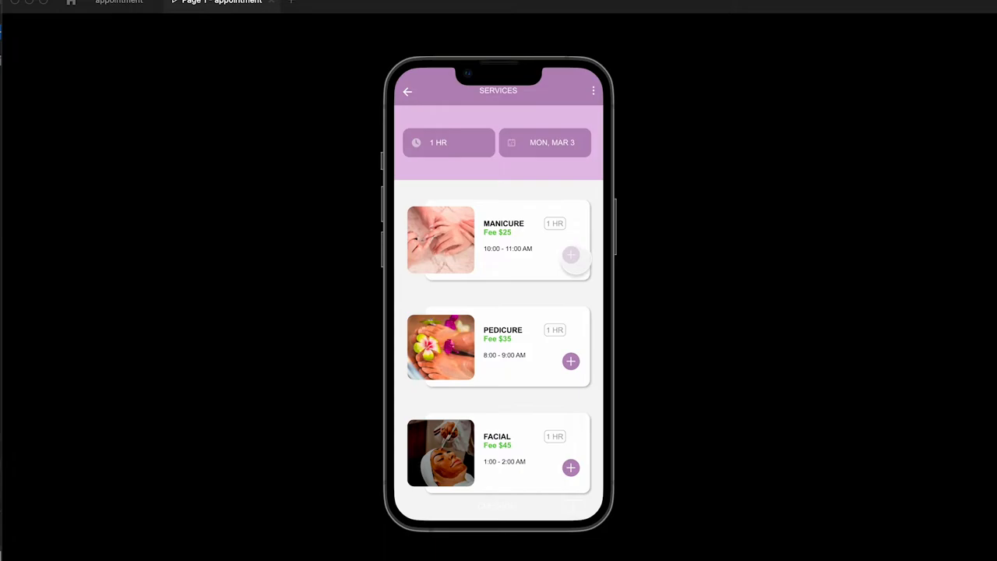
pyautogui.click(571, 255)
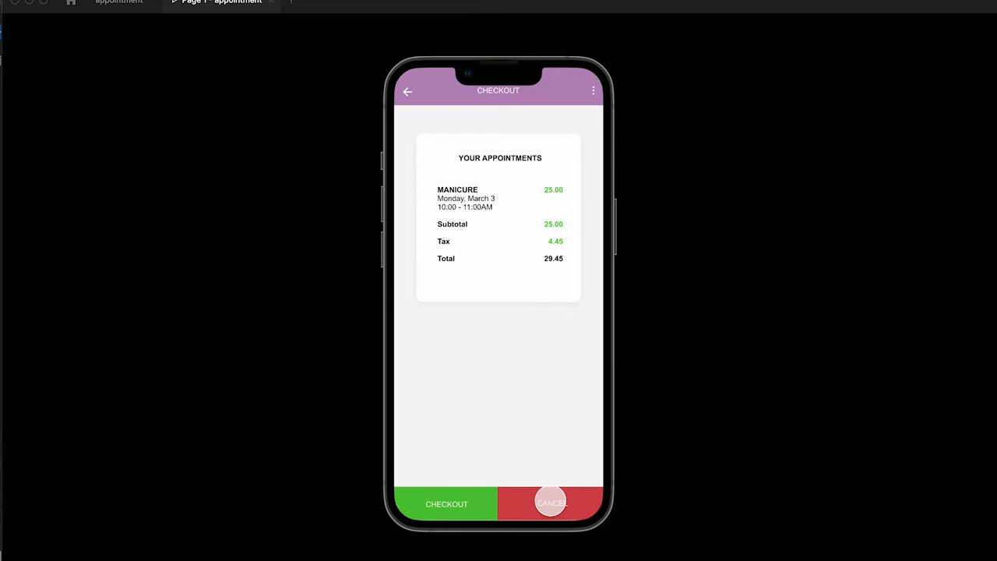
pyautogui.click(551, 503)
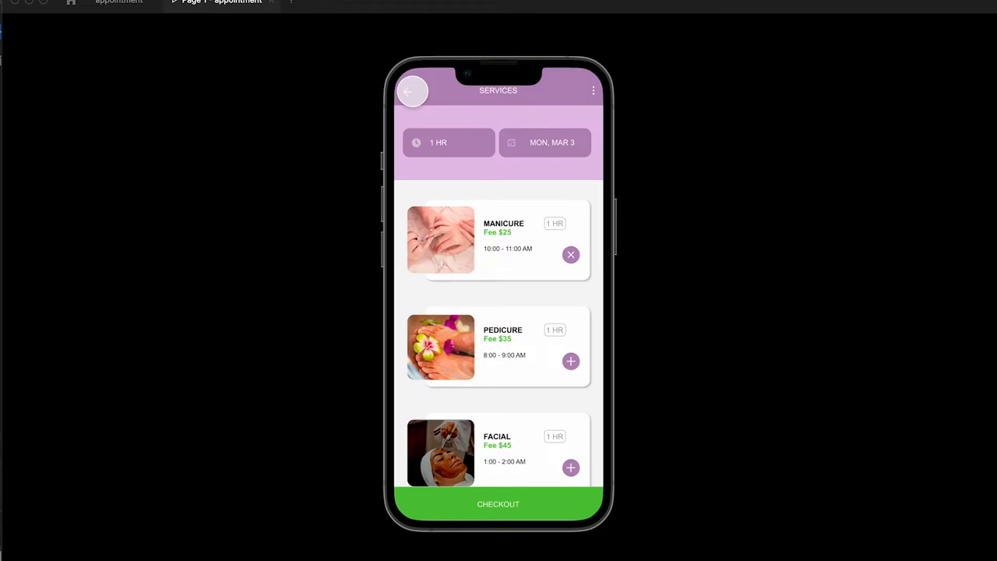
pyautogui.click(498, 504)
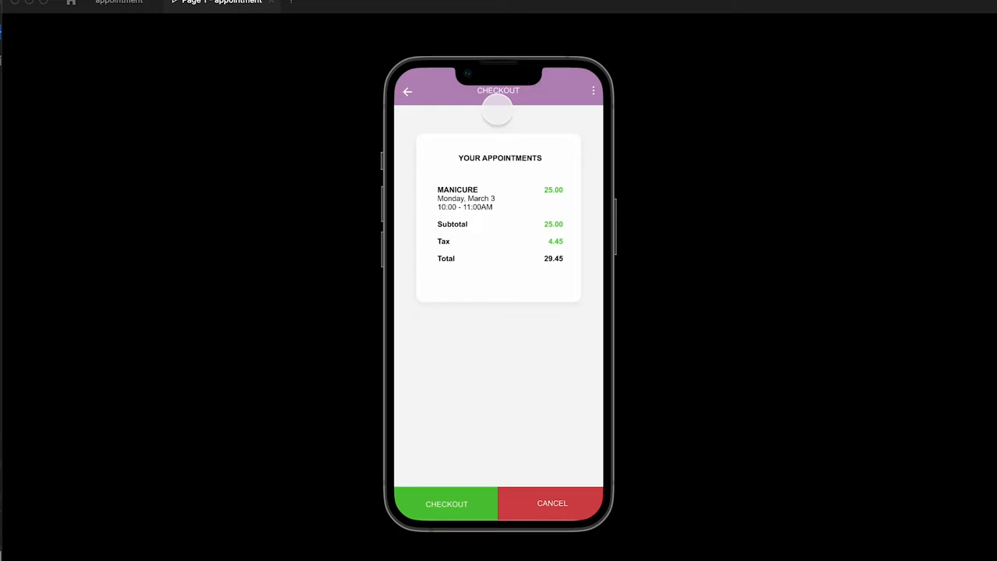
pyautogui.click(407, 91)
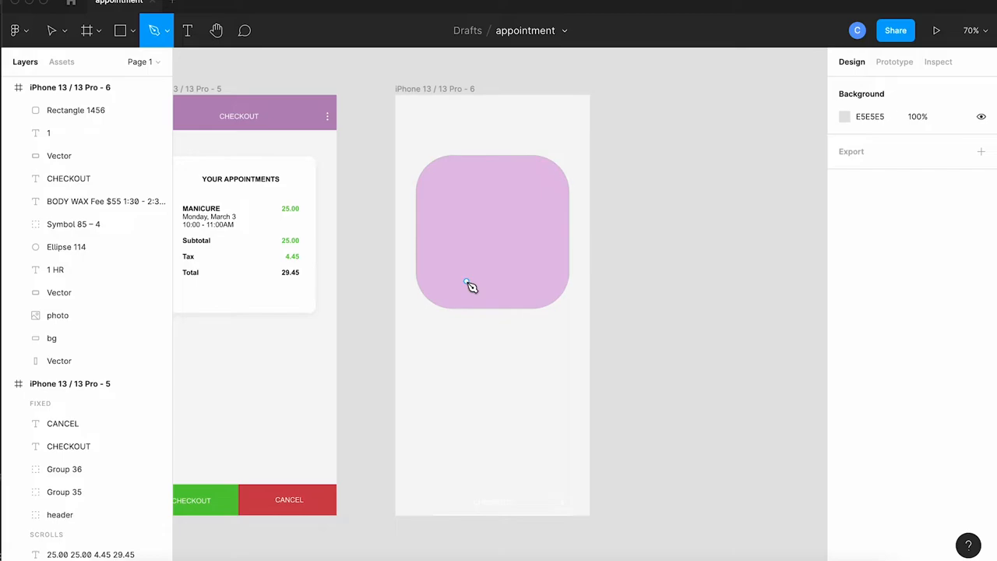
# Step: Pen-draw and reshape curved leaf points over the lavender rounded square
pyautogui.moveTo(444, 280); pyautogui.dragTo(535, 182)
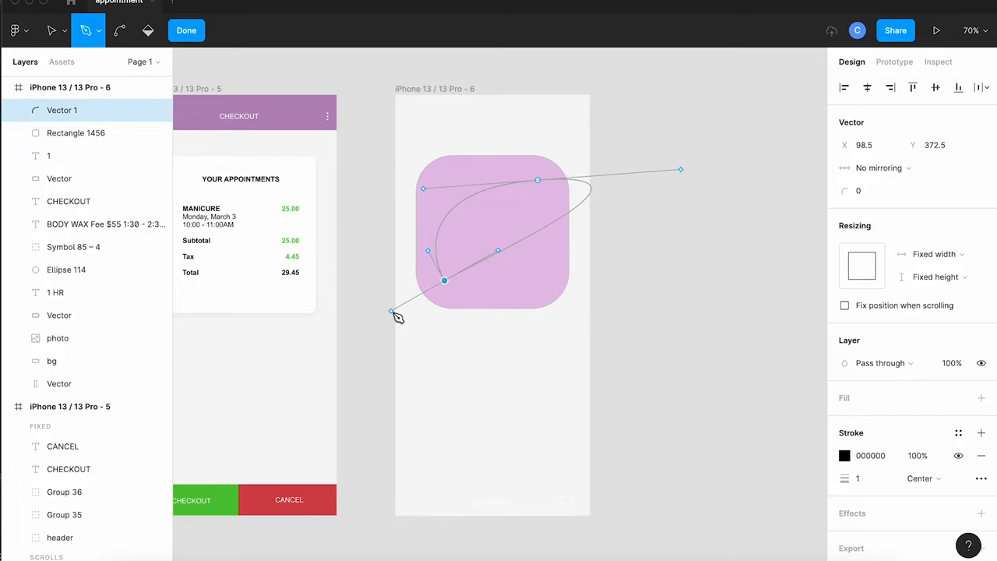
pyautogui.moveTo(393, 311); pyautogui.dragTo(545, 176)
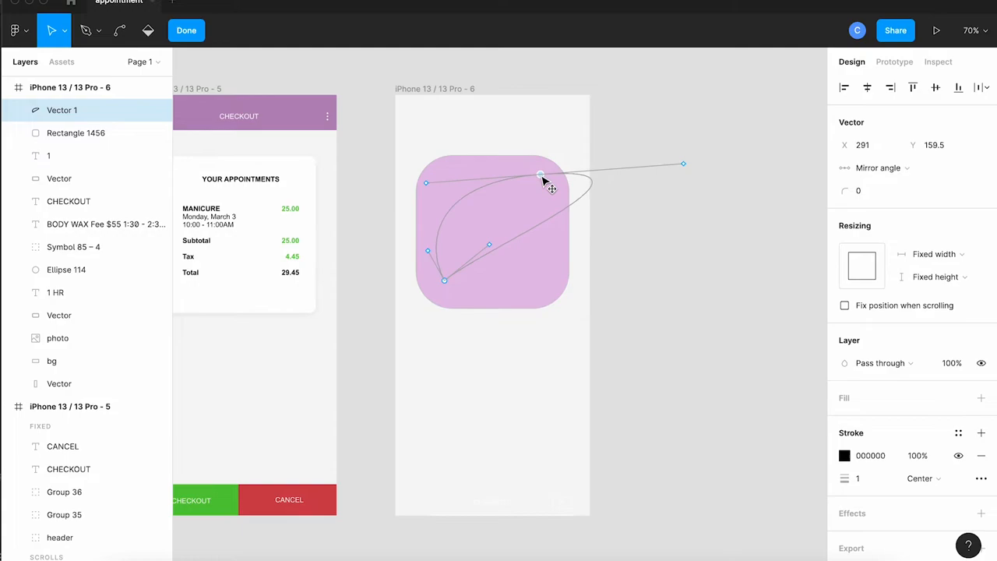
pyautogui.moveTo(542, 174); pyautogui.dragTo(618, 186)
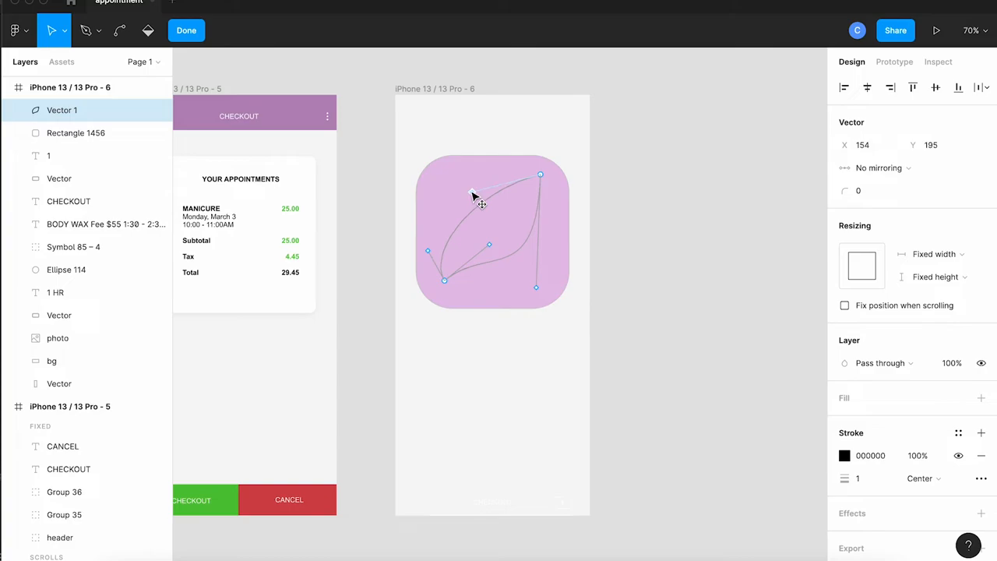
pyautogui.moveTo(475, 195); pyautogui.dragTo(420, 187)
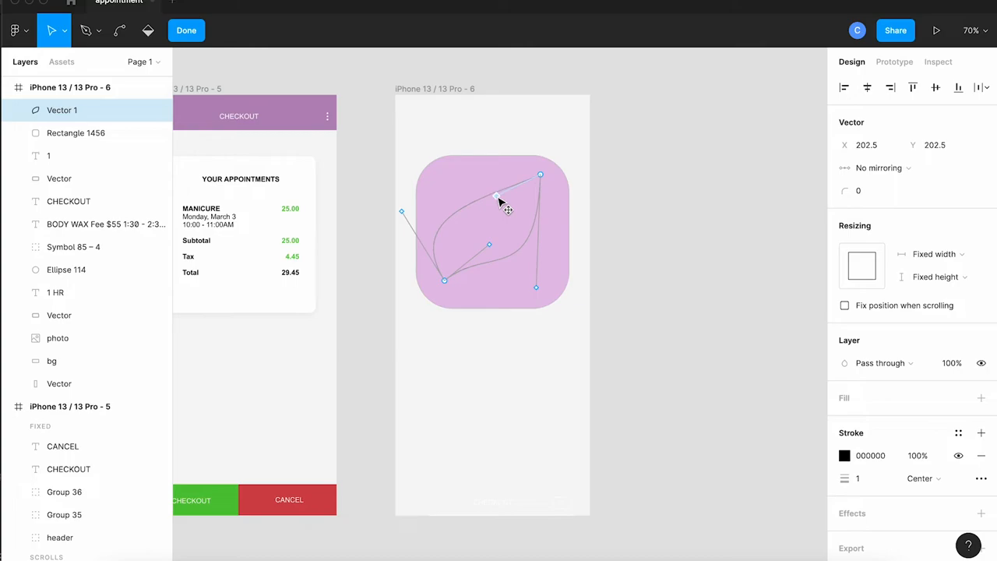
# Step: Refine the leaf's upper edge, then fill it with B18CB8 and remove the stroke
pyautogui.moveTo(499, 197); pyautogui.dragTo(555, 287)
pyautogui.write('0')
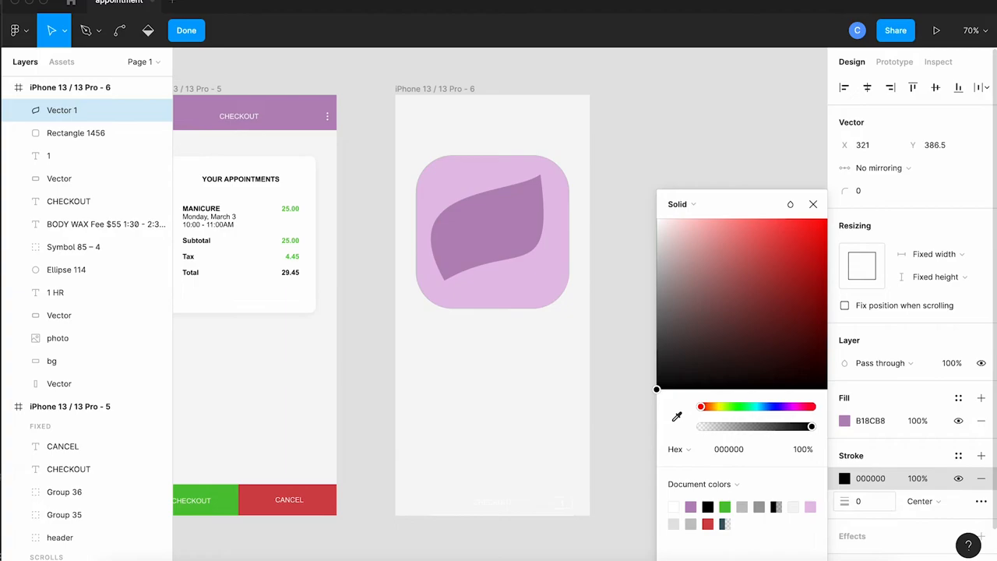
pyautogui.click(186, 29)
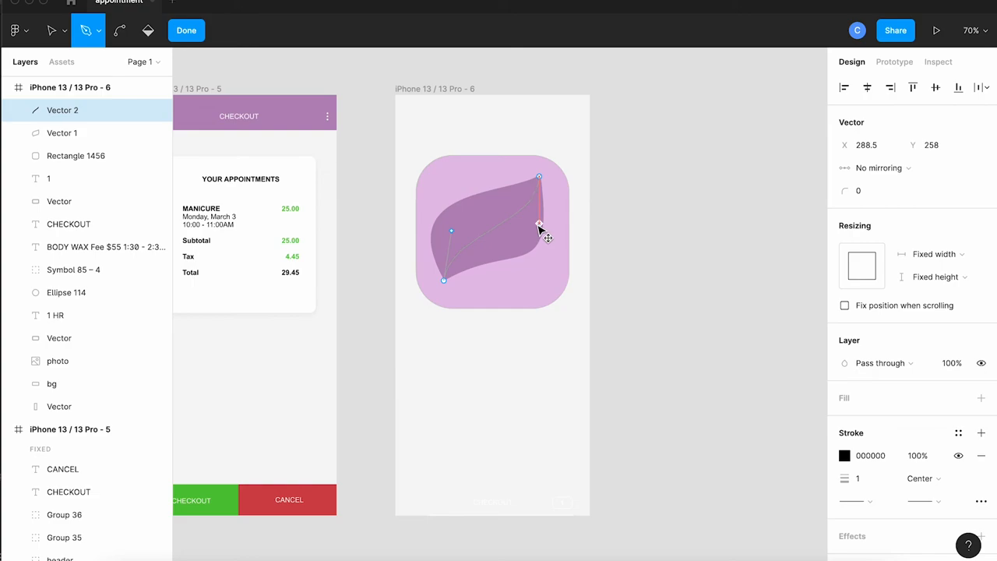
# Step: Bend a vein line across the leaf and stroke it E0C2E5 at weight 5
pyautogui.click(845, 455)
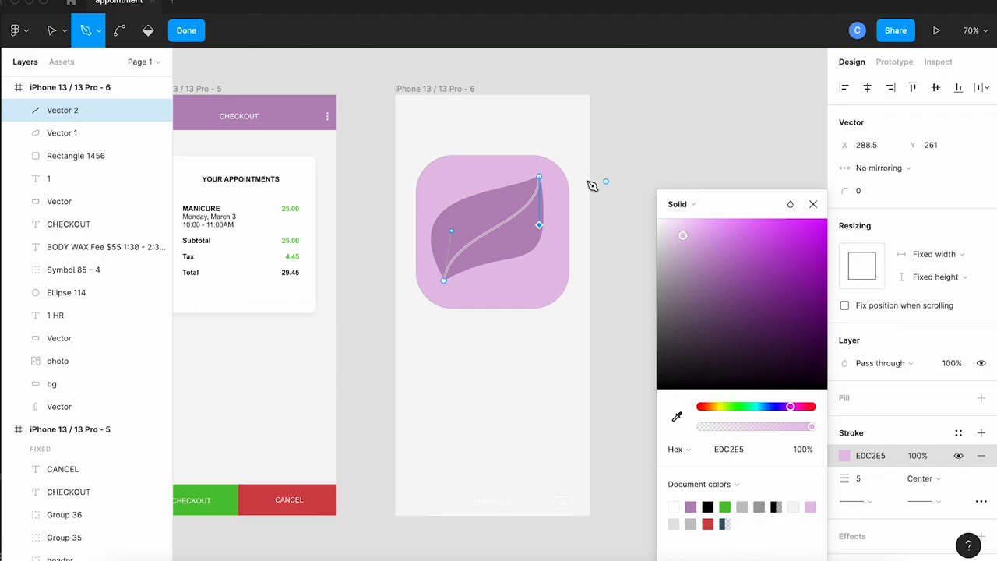
pyautogui.click(186, 30)
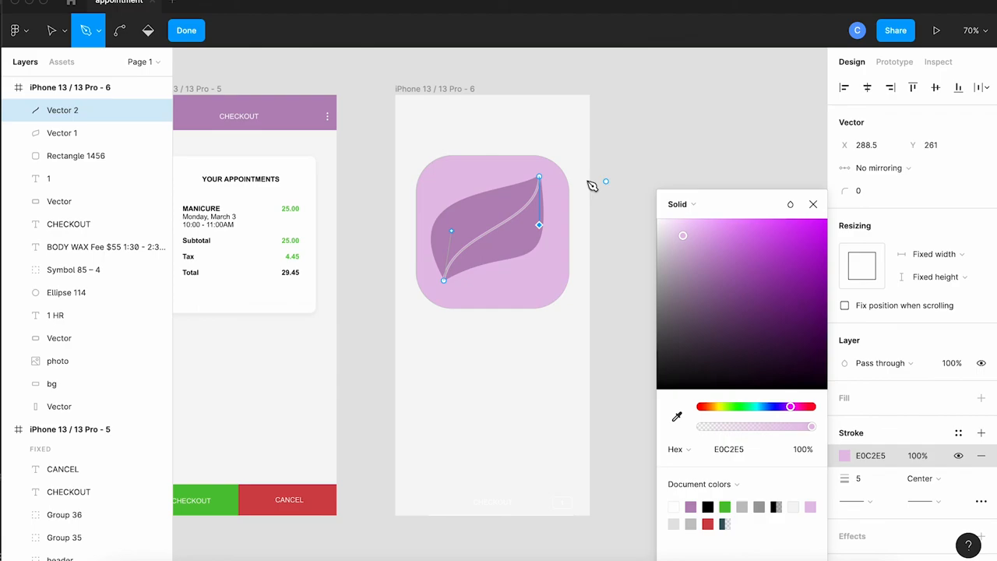